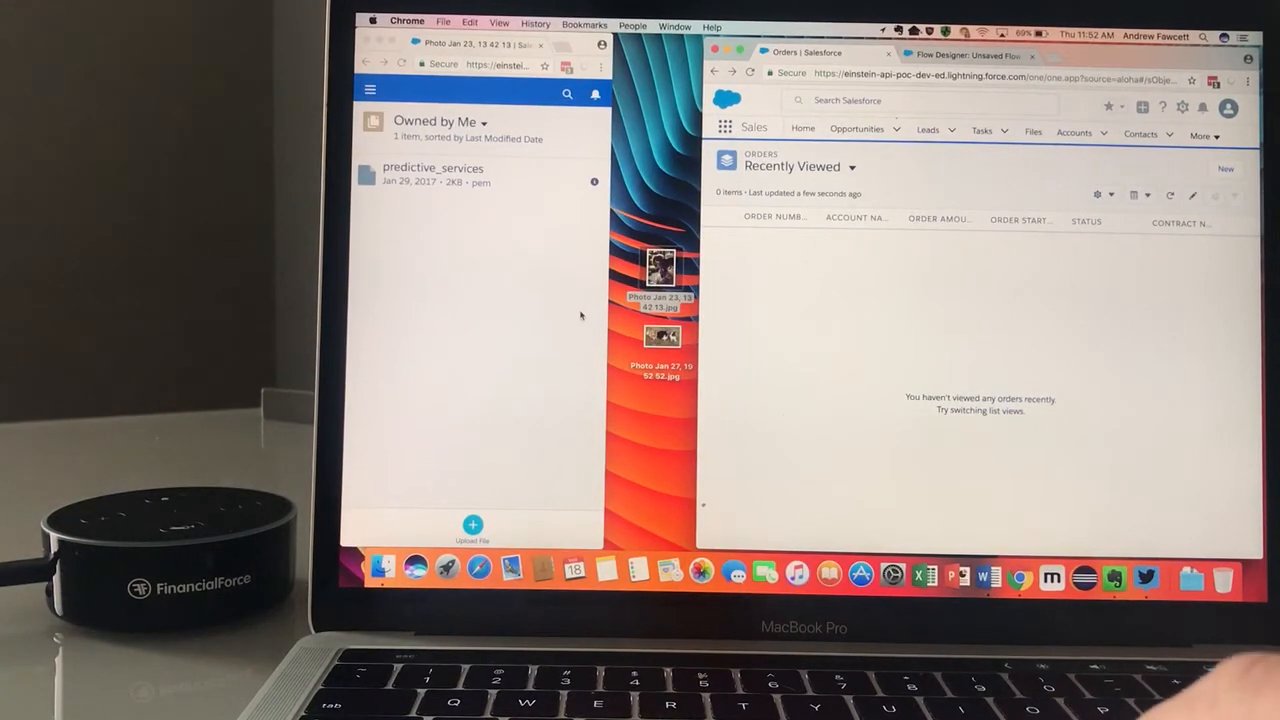
pyautogui.moveTo(493, 243)
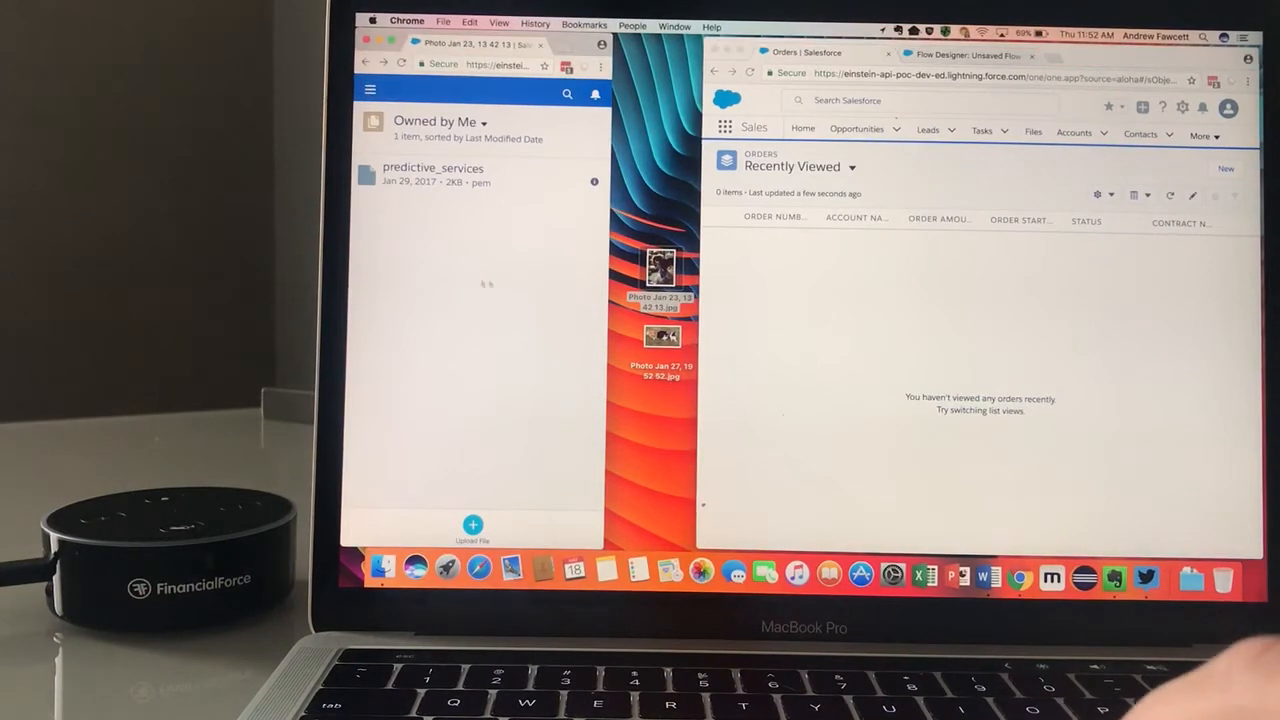
pyautogui.moveTo(467, 281)
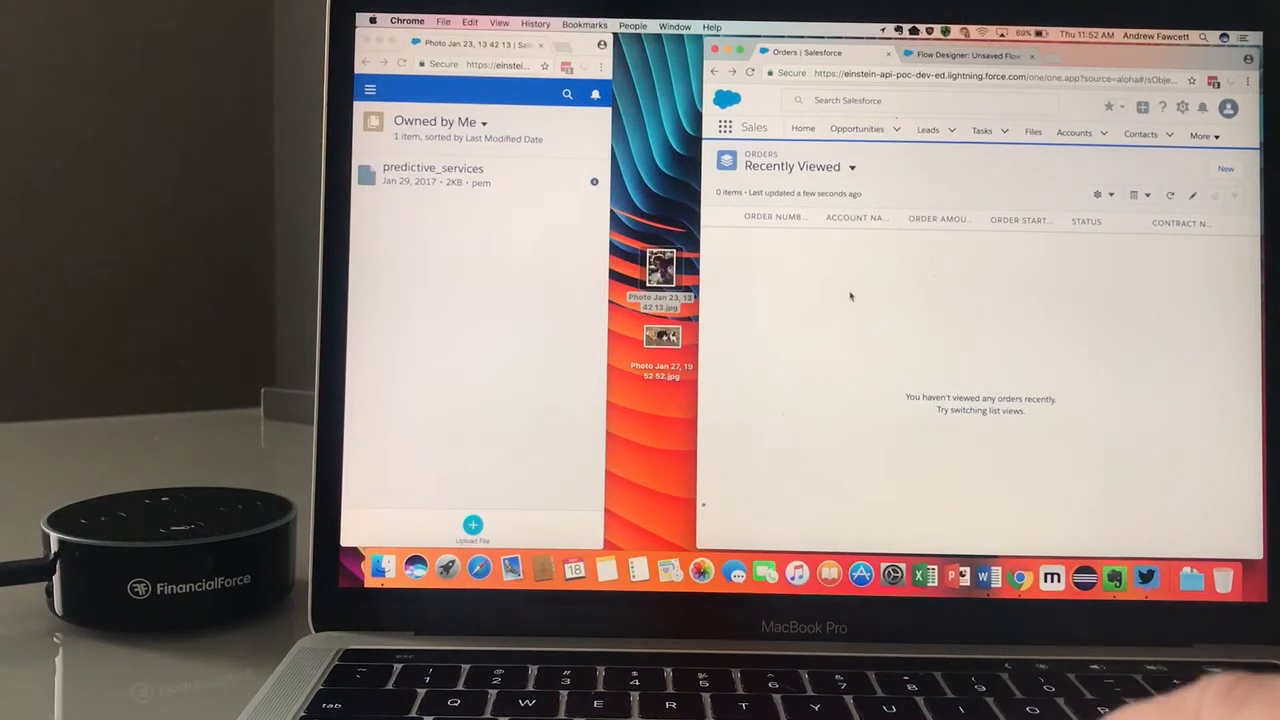
pyautogui.moveTo(856, 293)
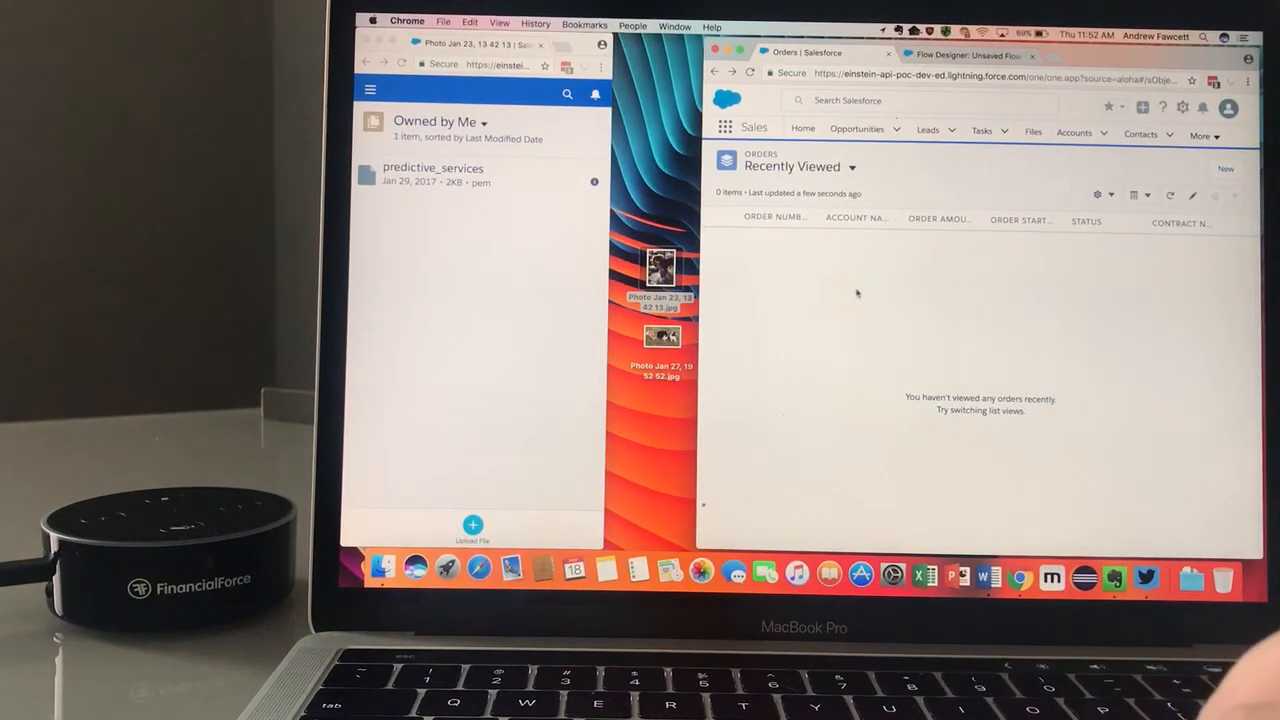
pyautogui.moveTo(433, 280)
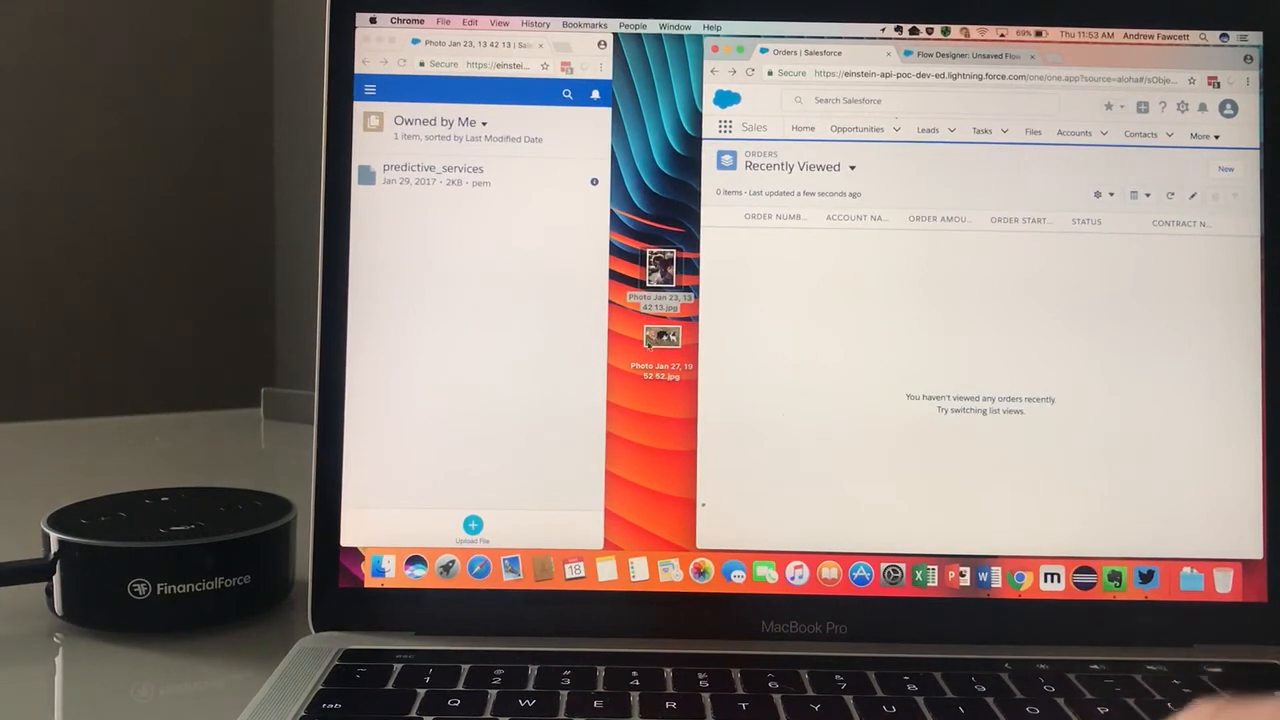
pyautogui.moveTo(854, 312)
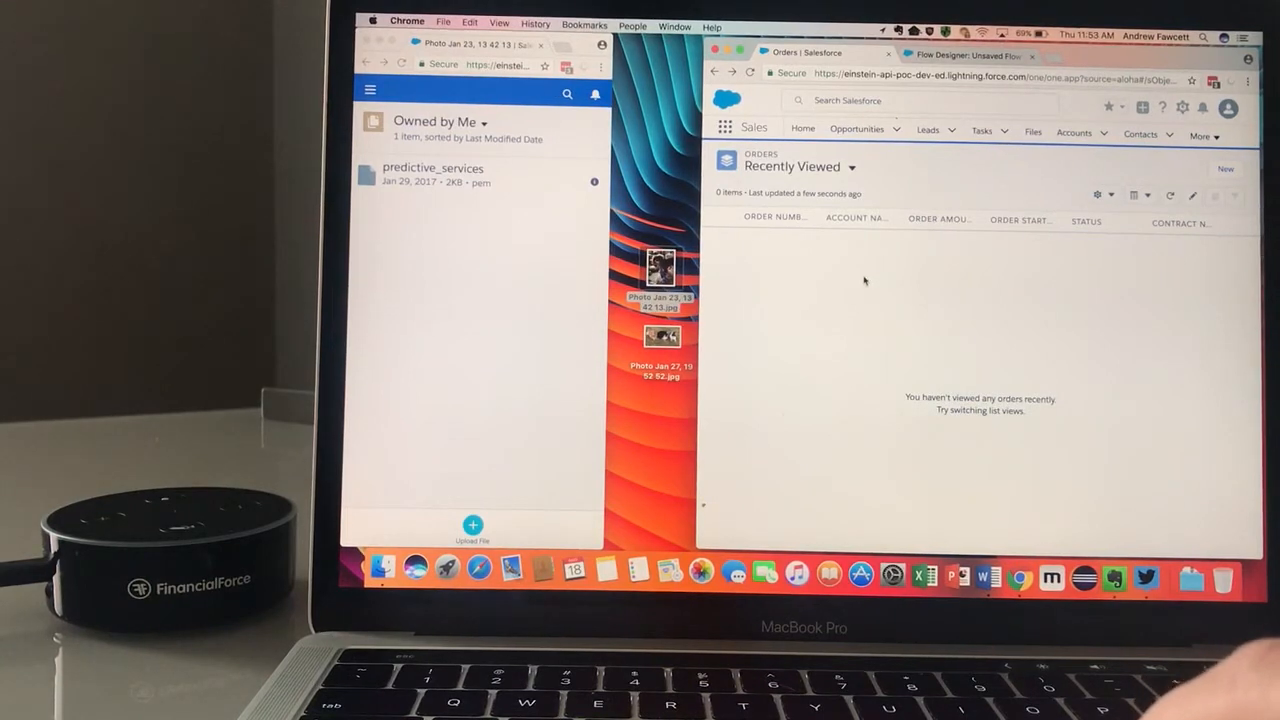
pyautogui.moveTo(813, 308)
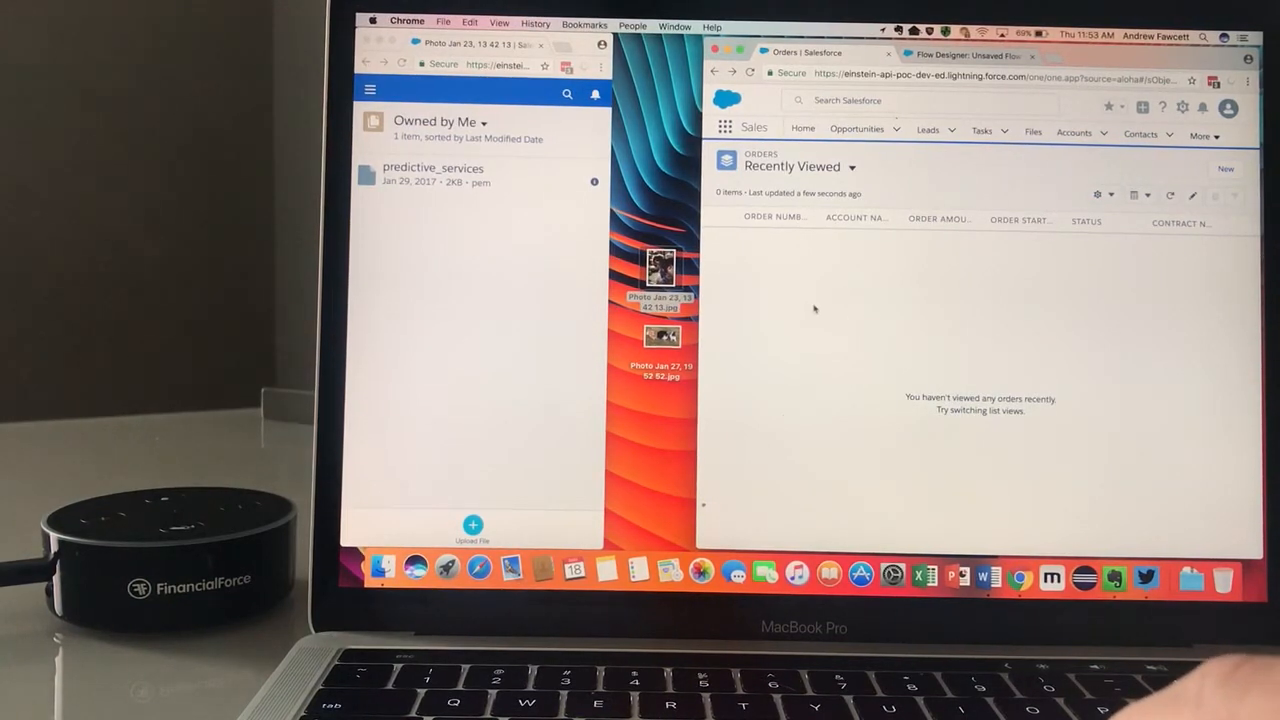
pyautogui.moveTo(820, 313)
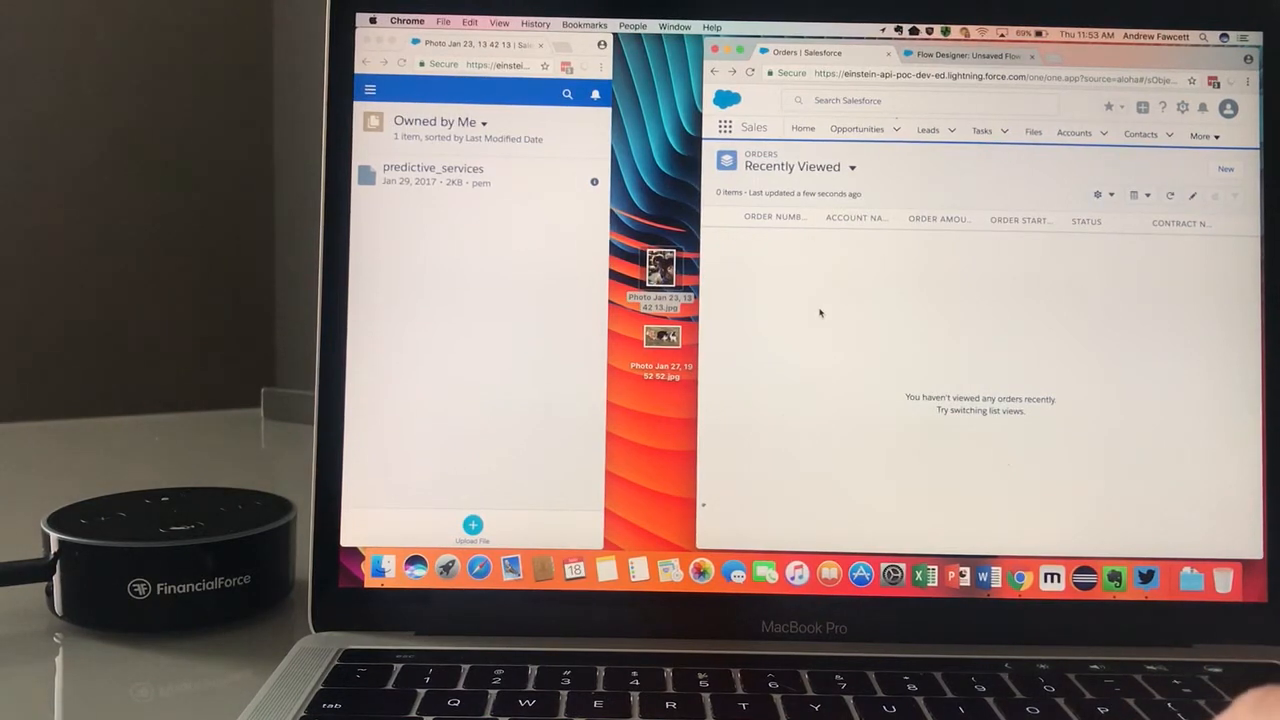
pyautogui.moveTo(810, 317)
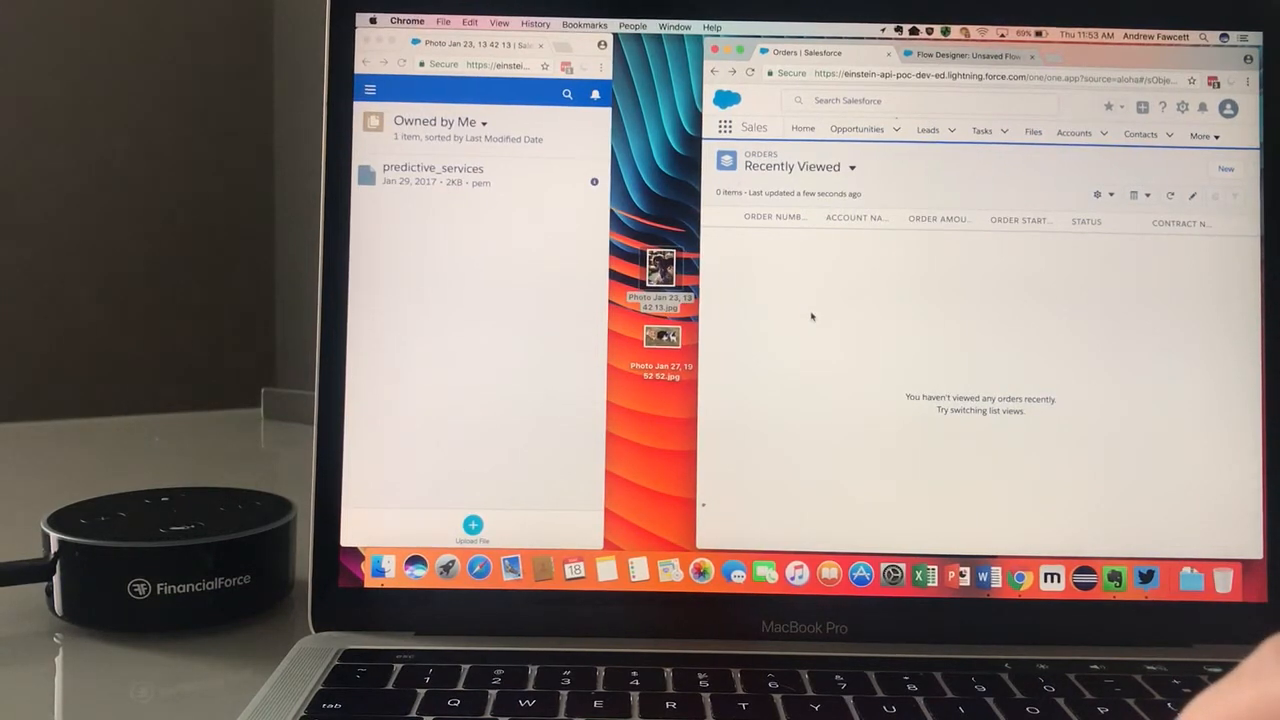
# - View the EinsteinFileClassify flow, then return to the orders list
pyautogui.click(965, 55)
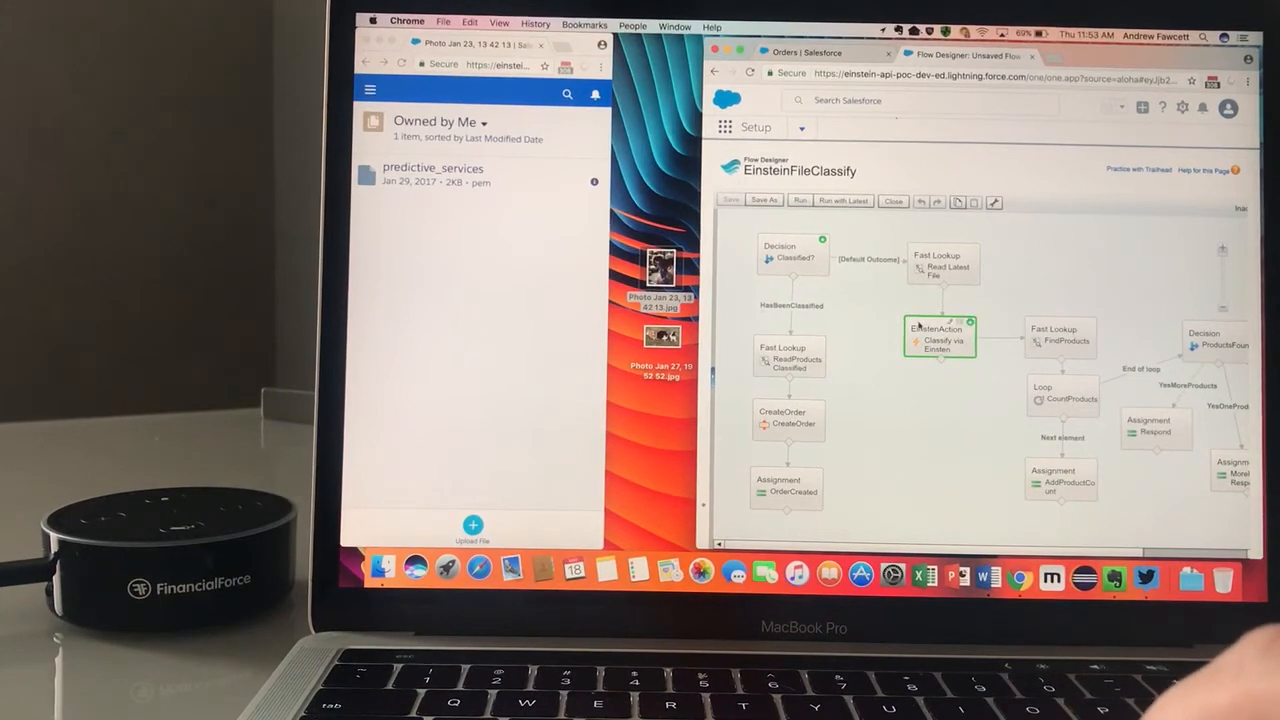
pyautogui.click(807, 52)
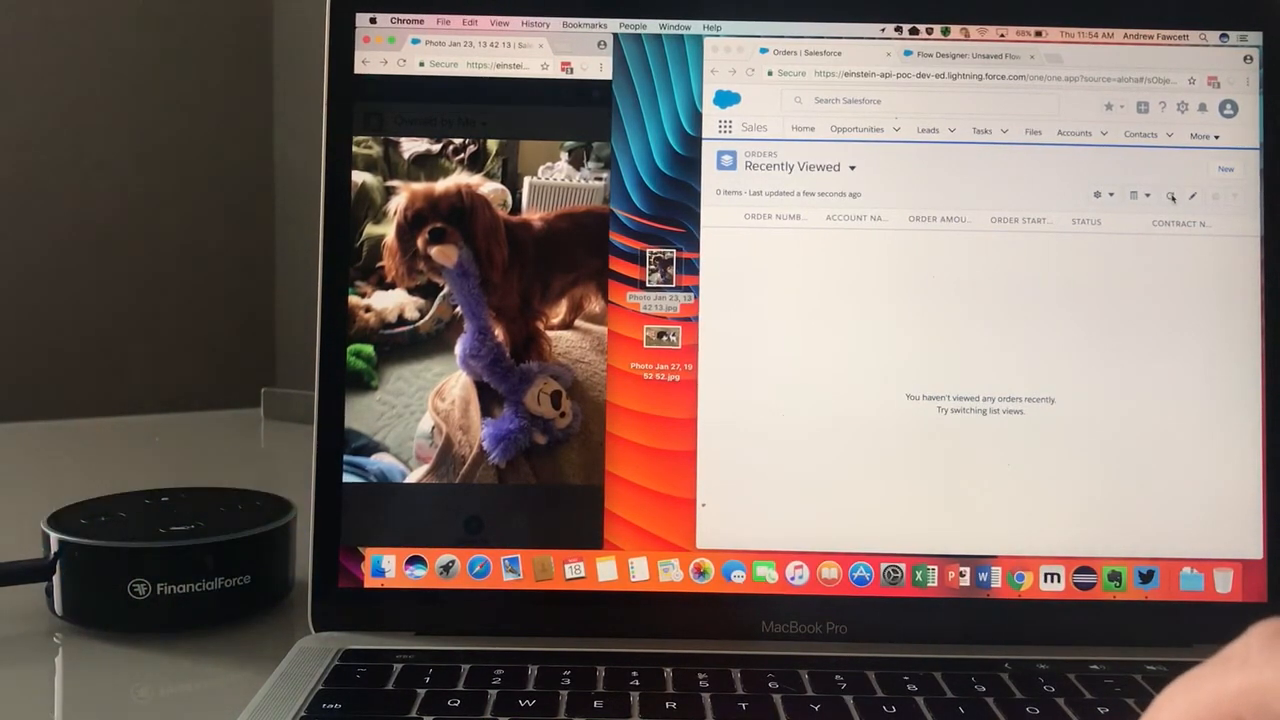
# - Refresh the Recently Viewed orders list to reveal new draft order 00000136
pyautogui.click(1170, 195)
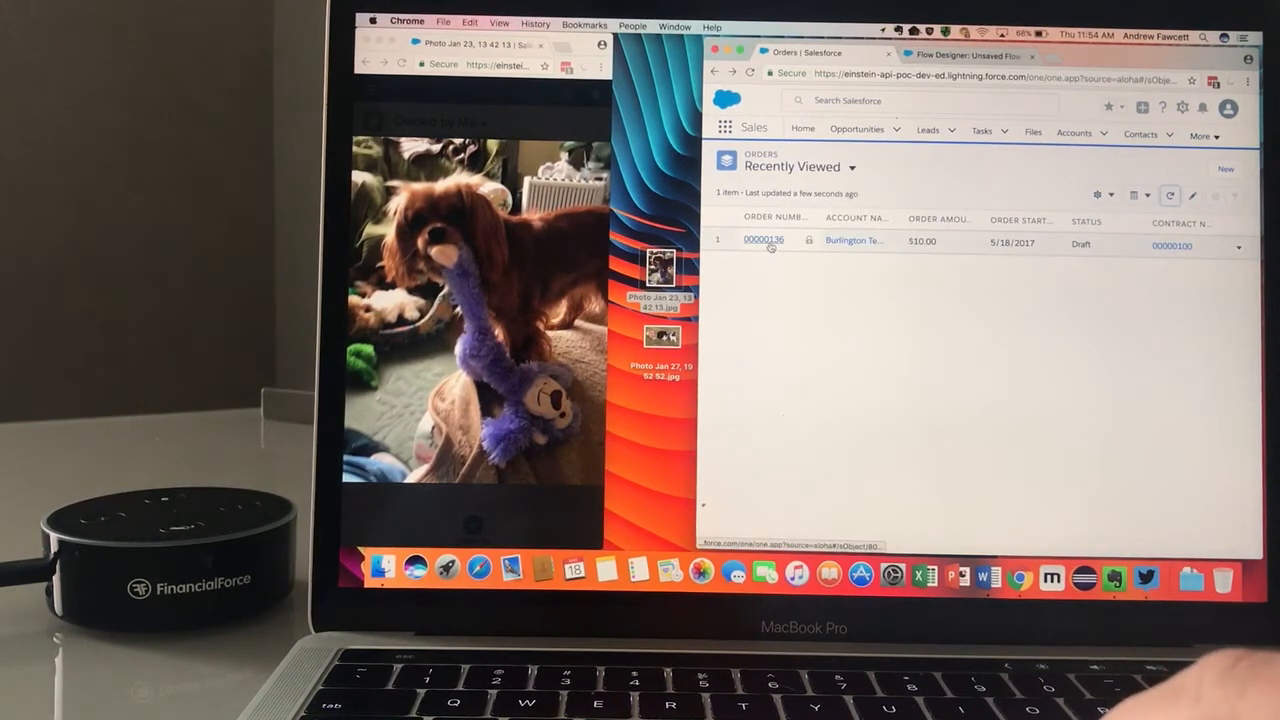
# - Check order 00000136's Blenheim Spaniel product line, then go back to the list
pyautogui.click(763, 240)
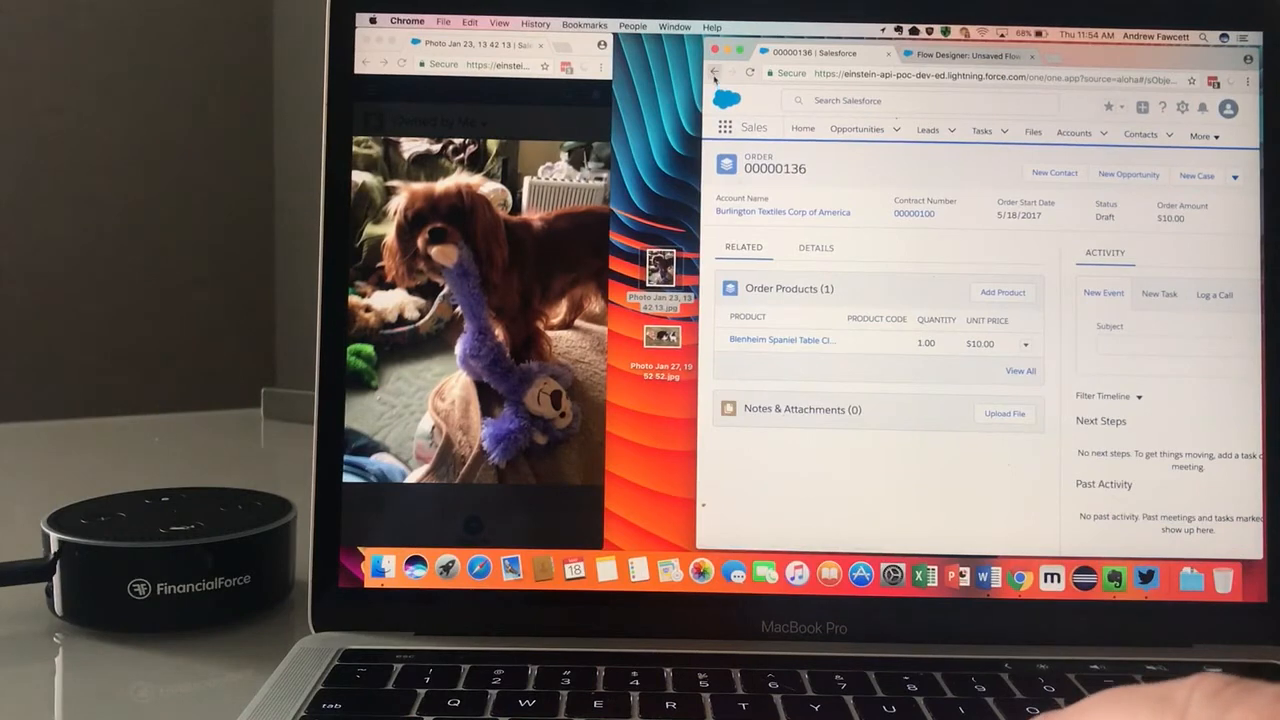
pyautogui.click(715, 72)
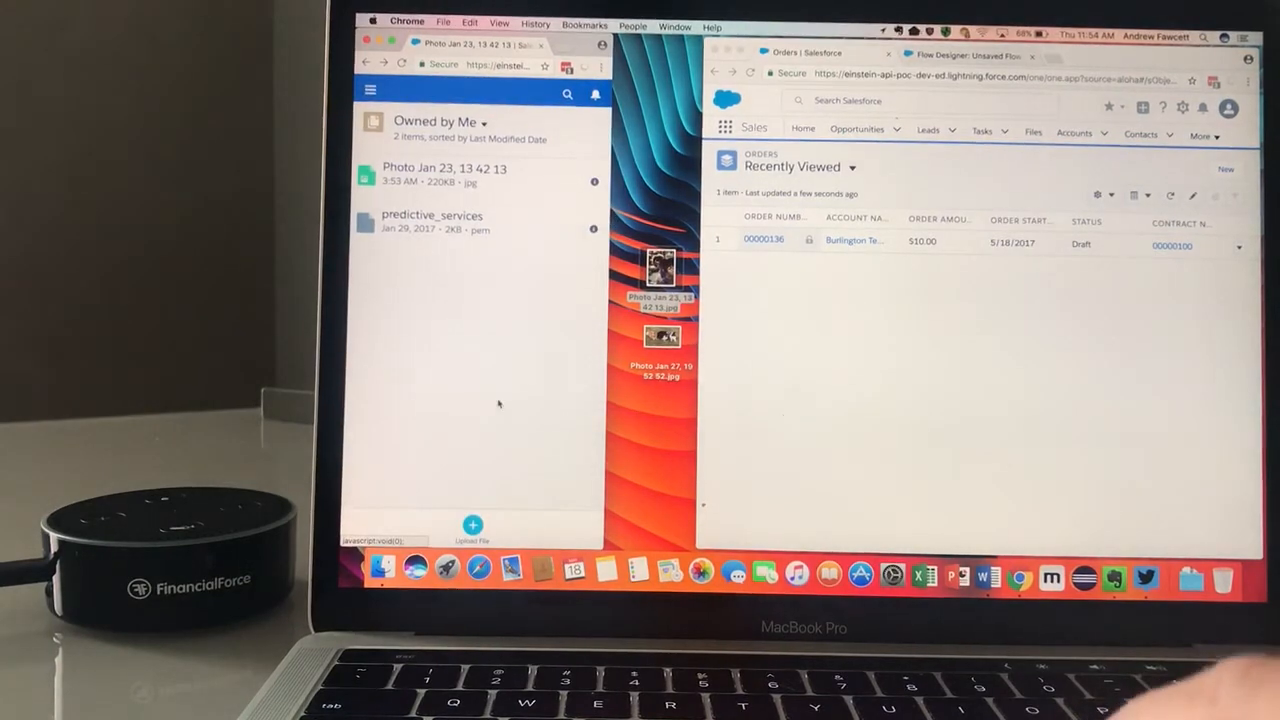
# - Show the photo of three dogs on grass in the files window
pyautogui.click(472, 525)
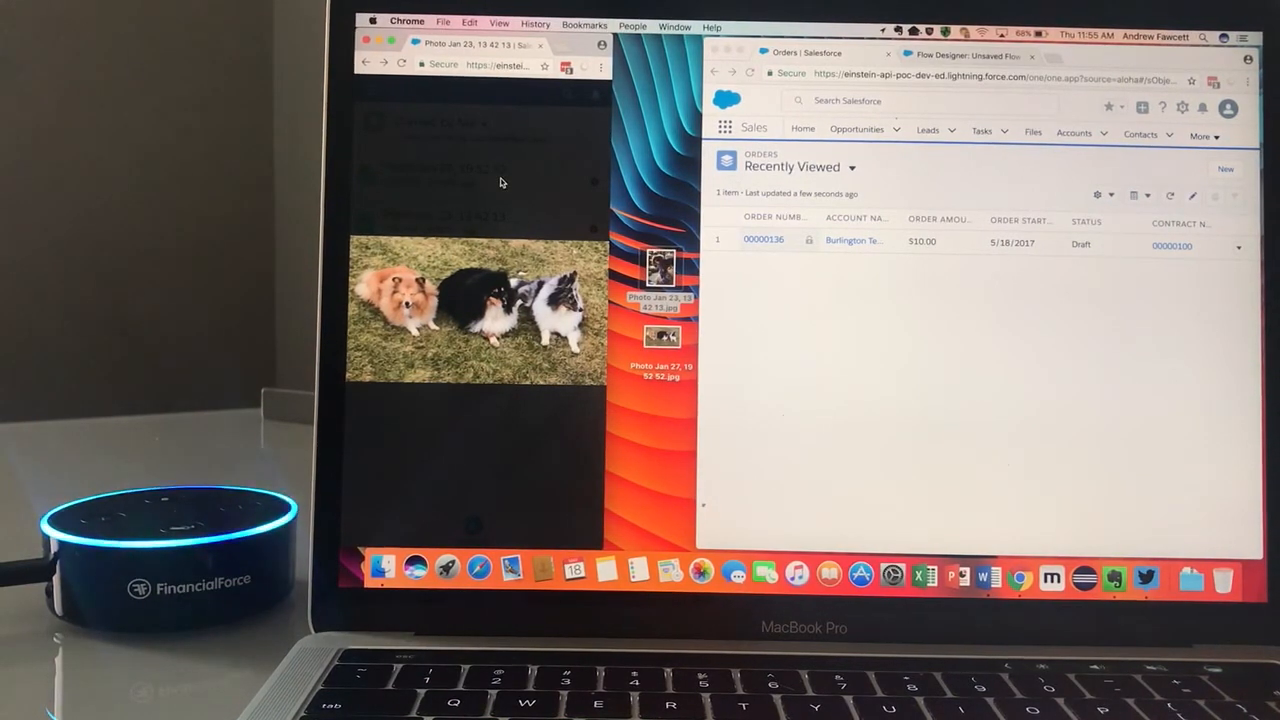
# - Refresh the orders list and open new draft order 00000137 for $20.00
pyautogui.click(662, 336)
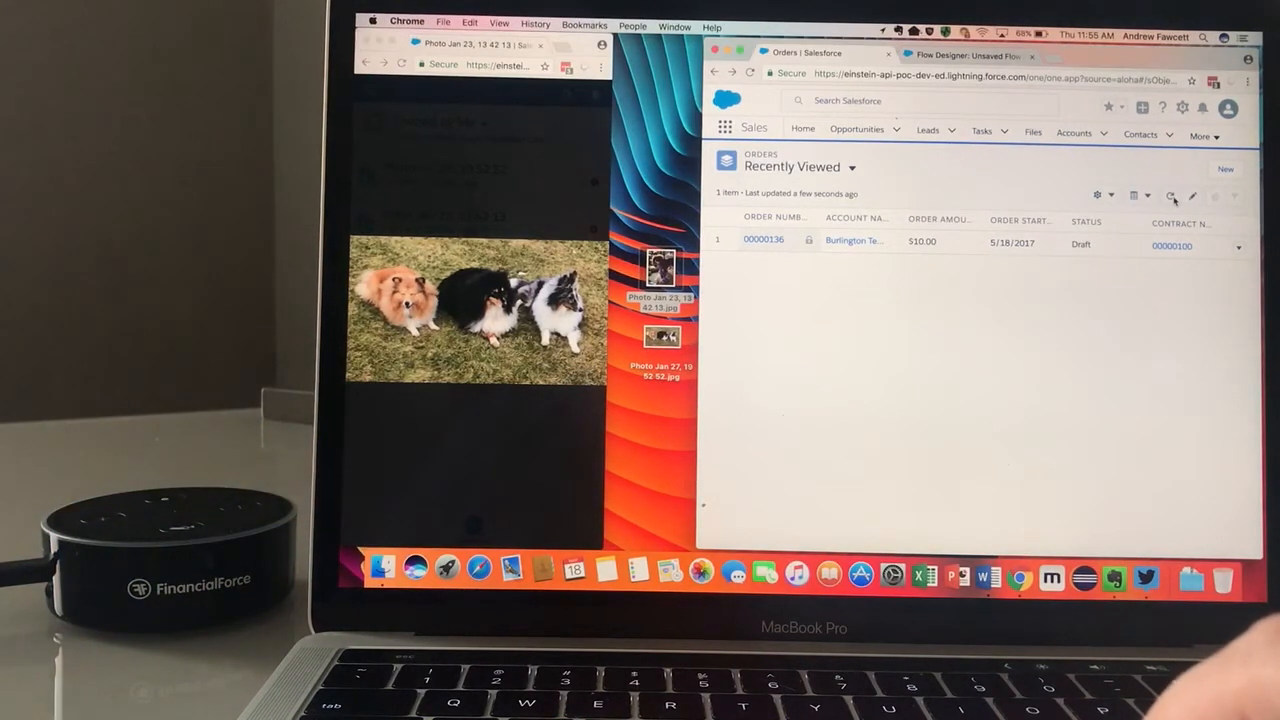
pyautogui.click(1170, 195)
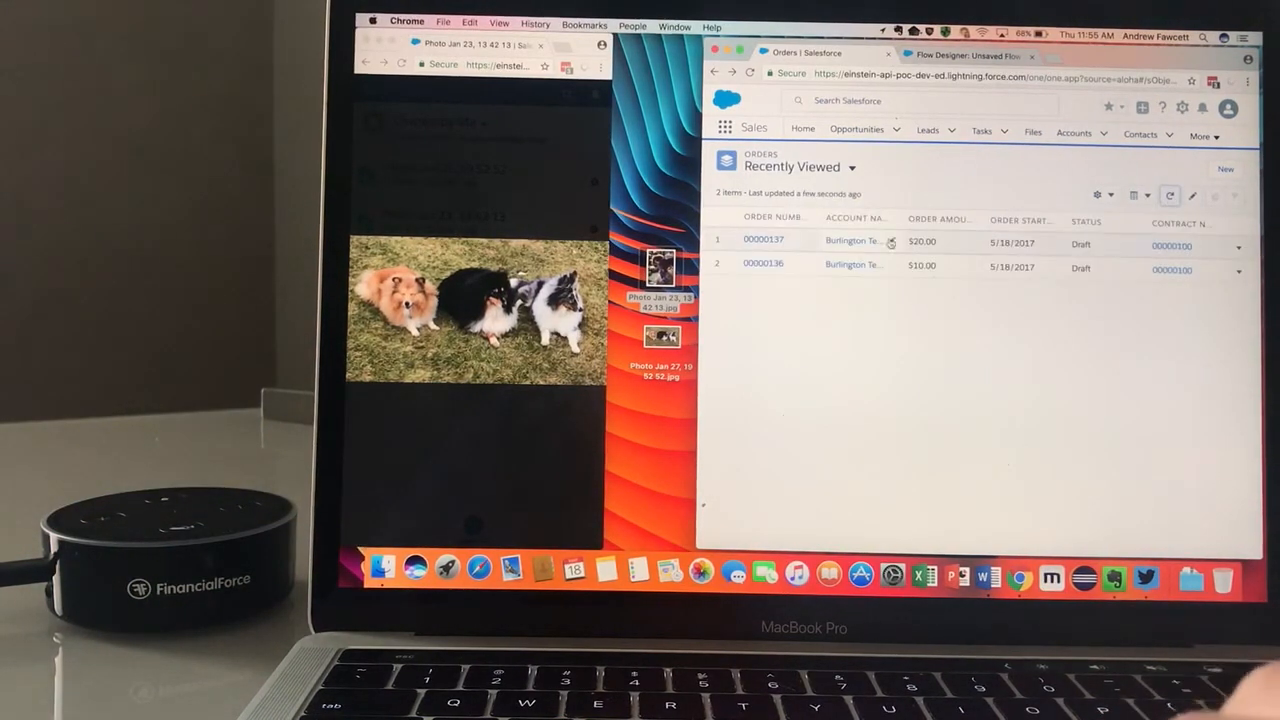
pyautogui.click(762, 240)
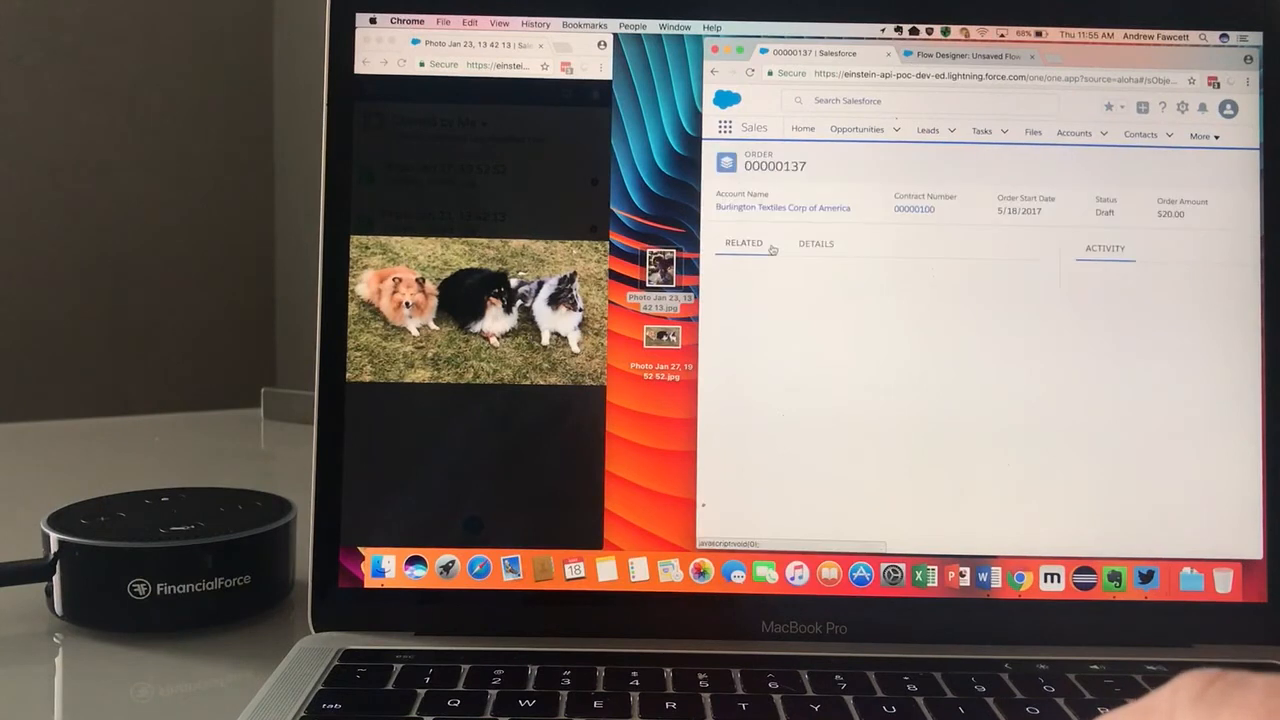